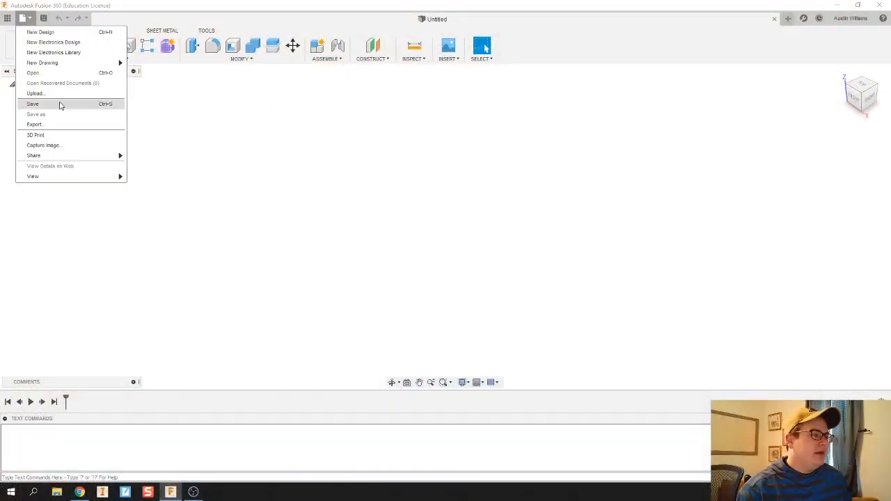
Step: Review the finished Circular Pattern example design, then start a new blank design
click(35, 72)
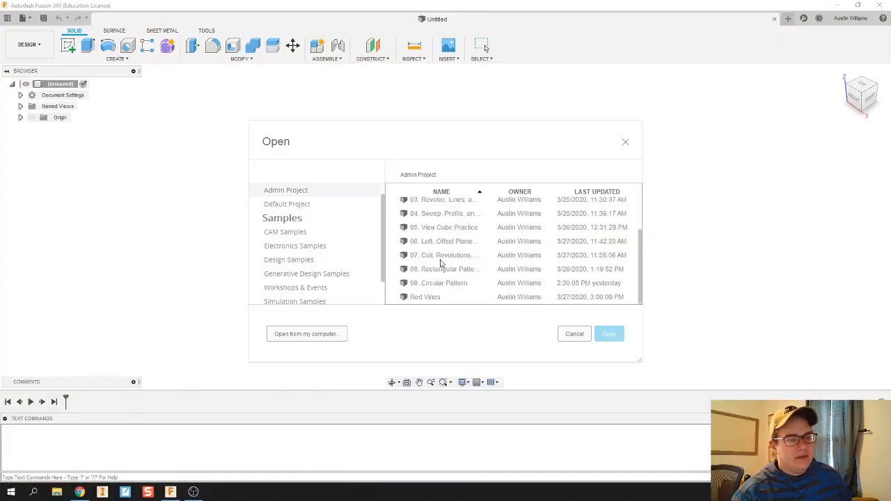
double_click(440, 254)
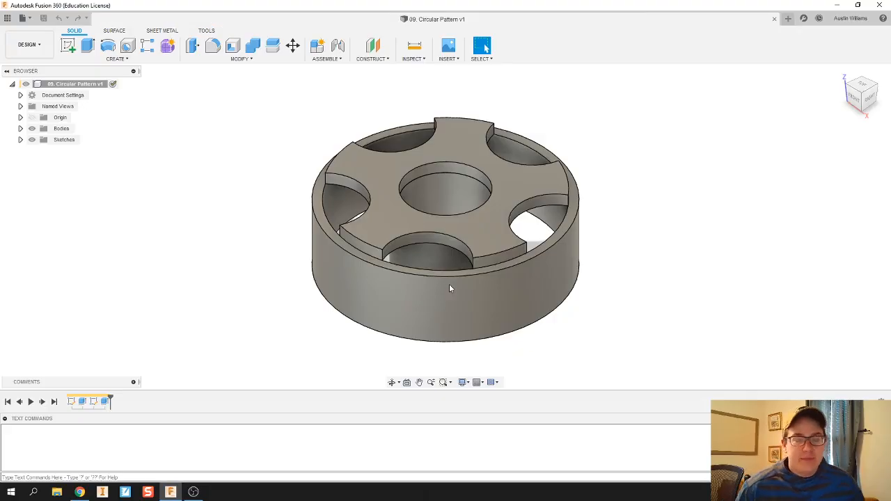
mouse_move(596, 263)
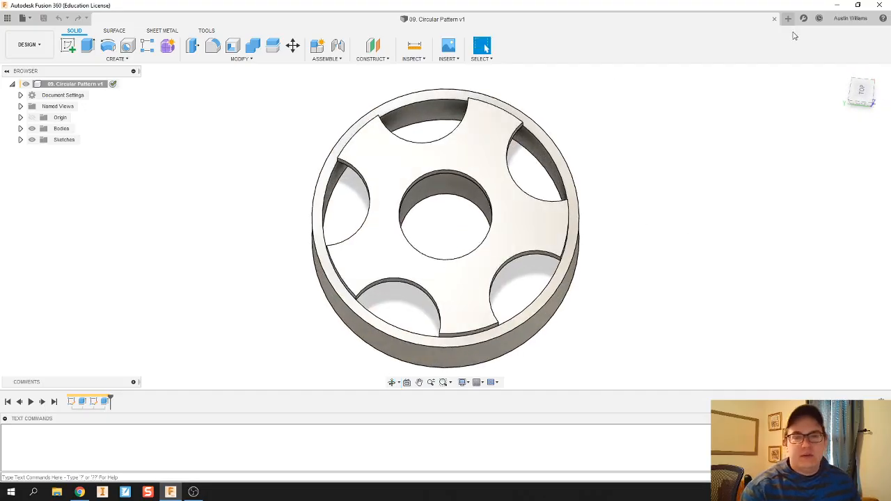
click(785, 19)
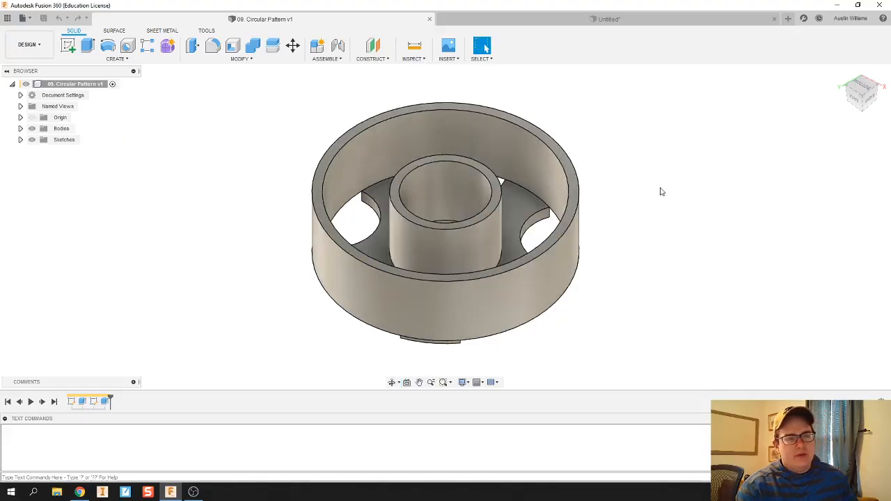
mouse_move(546, 22)
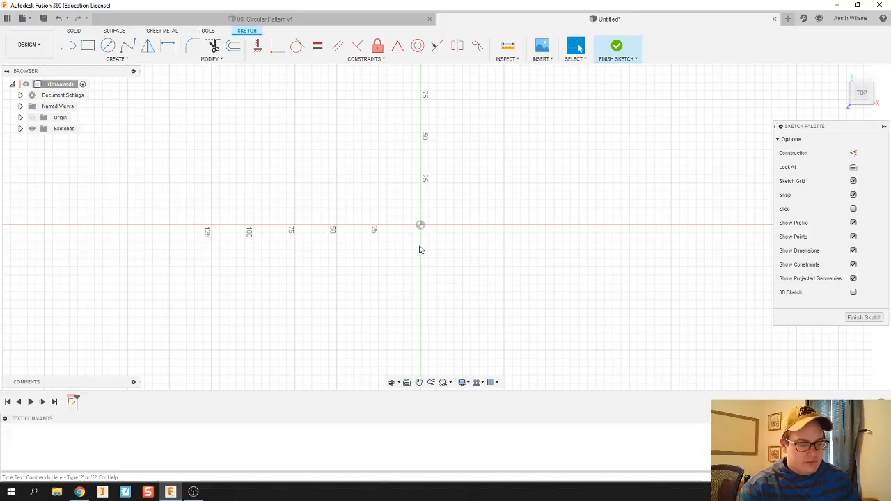
Step: Draw four concentric center-diameter circles on the sketch origin for the hub and rim
click(108, 46)
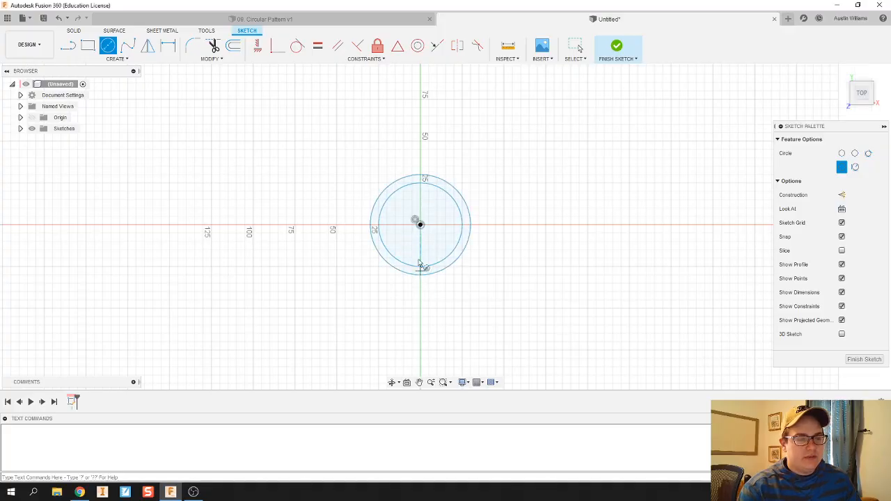
drag(420, 223, 421, 329)
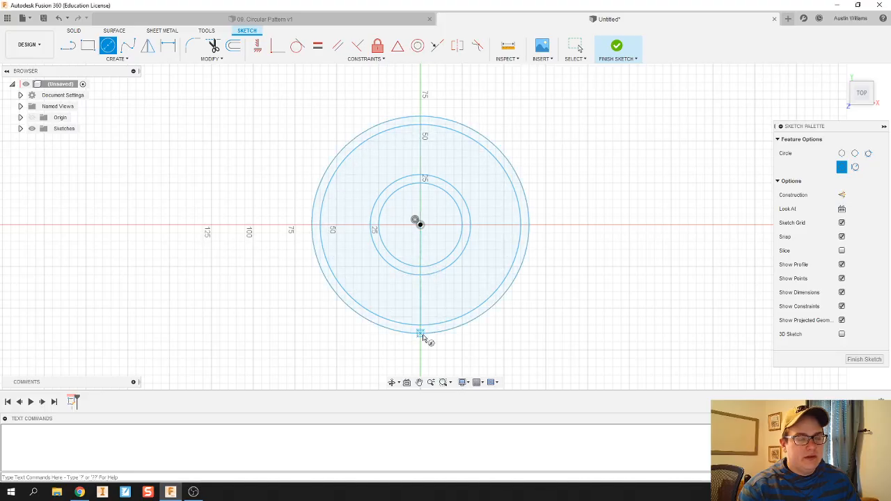
click(619, 50)
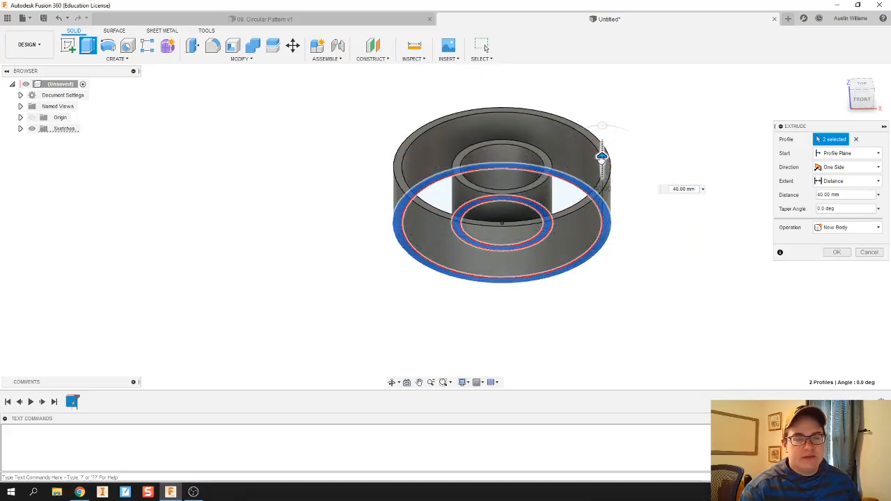
Step: Extrude the two ring profiles into a solid outer rim and inner hub
drag(601, 156, 602, 164)
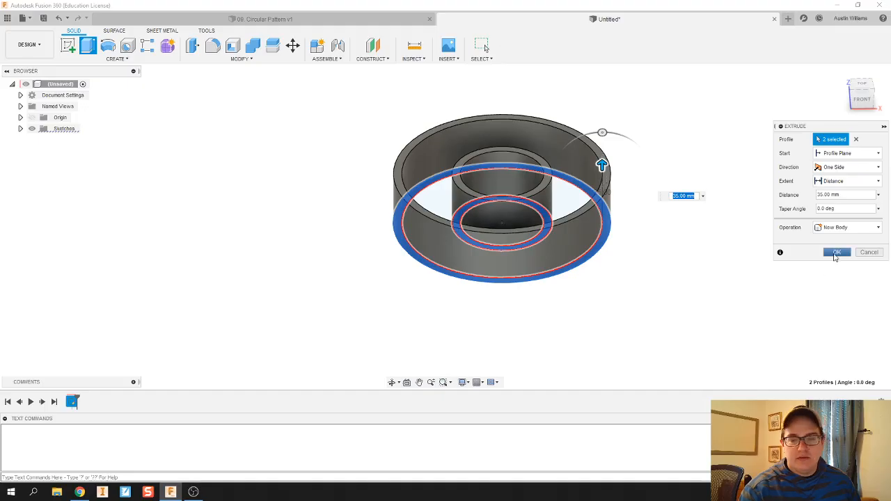
click(837, 252)
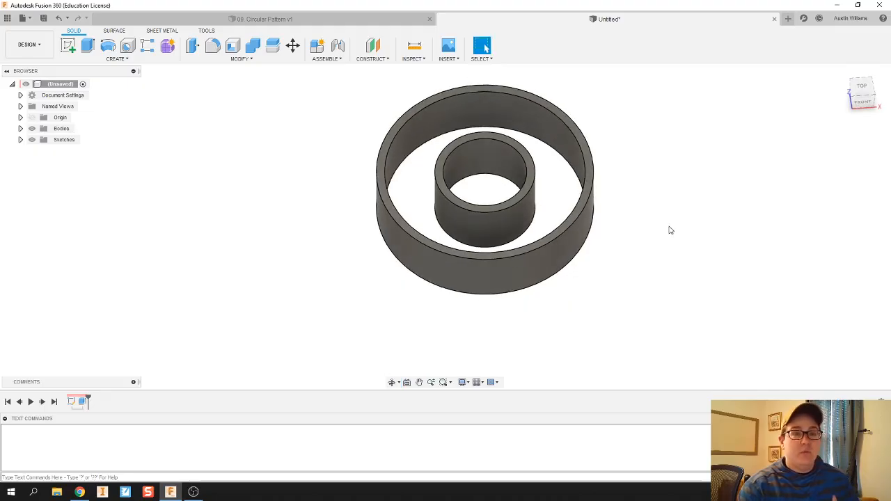
mouse_move(301, 82)
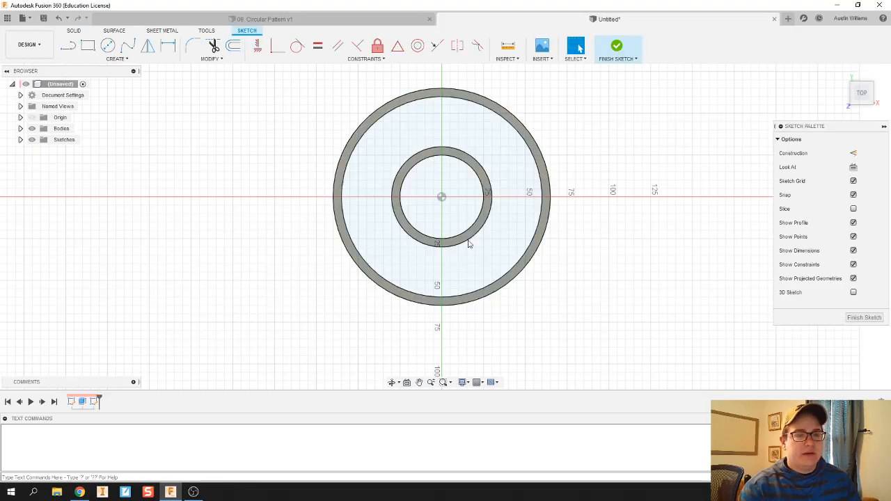
Step: Sketch a small circle at the outer rim circle's top quadrant point on the top face
click(109, 46)
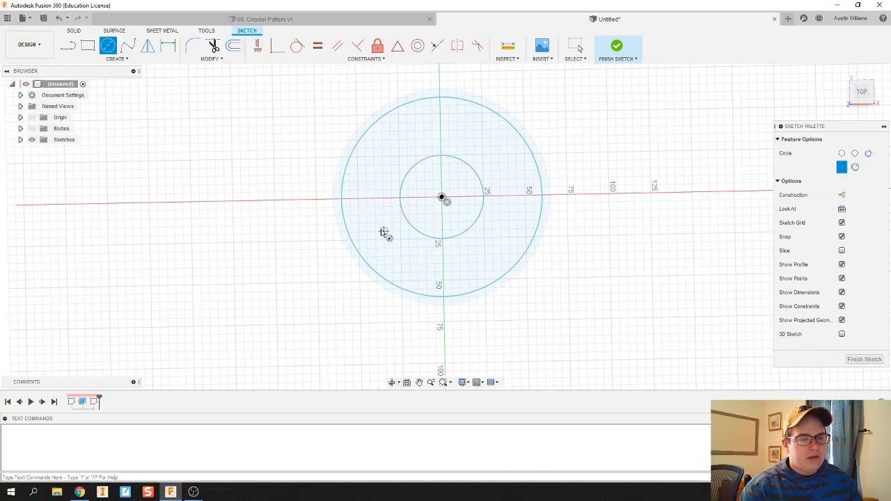
mouse_move(448, 106)
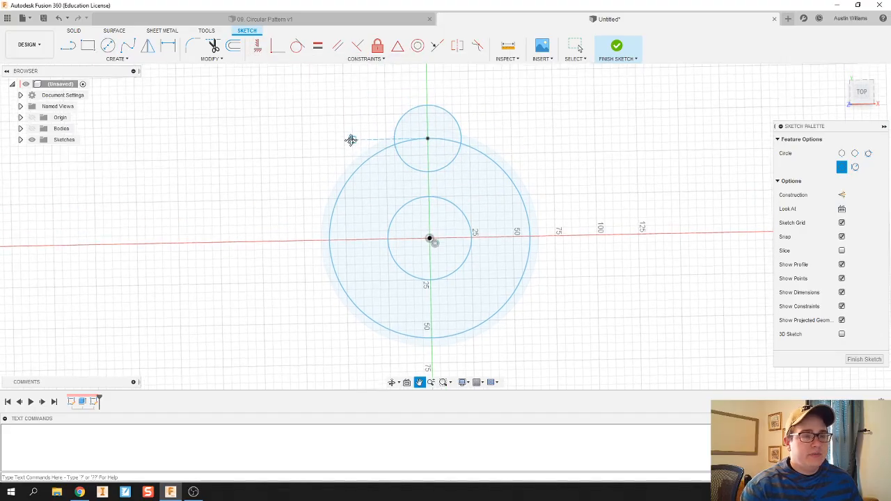
click(383, 59)
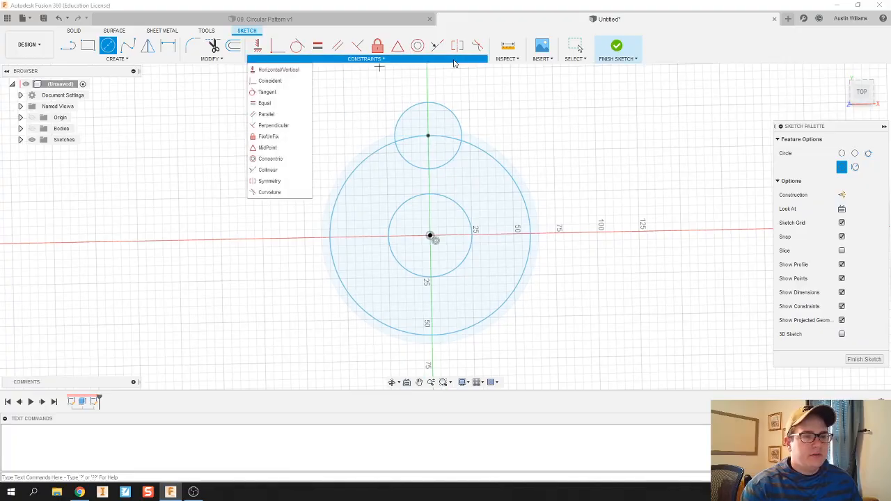
Step: Trim the overlapping circle segments so the small circle becomes a notch in the rim outline
click(212, 58)
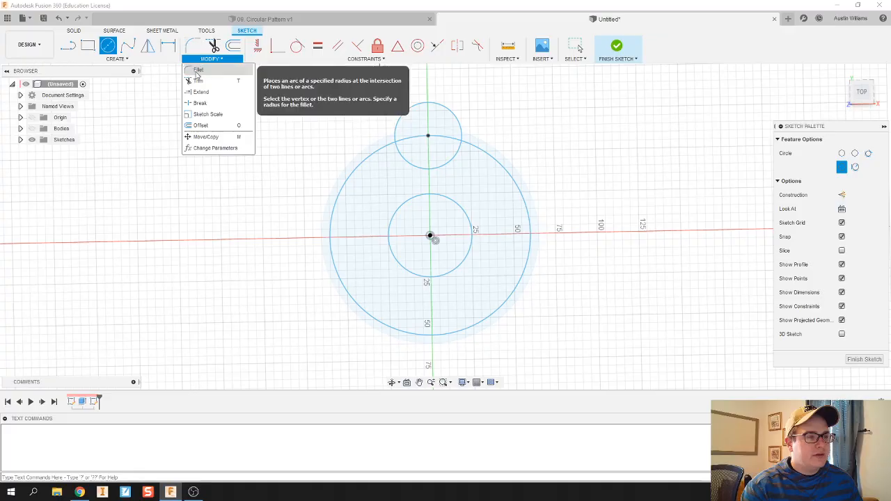
click(198, 70)
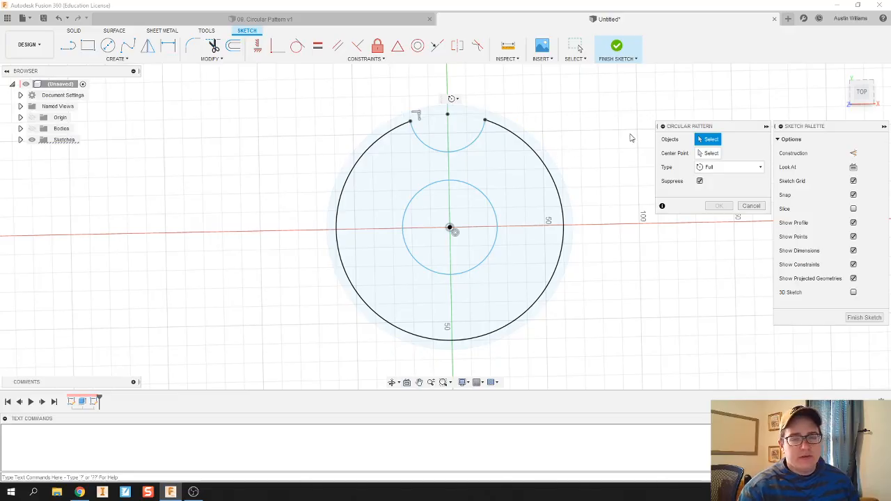
mouse_move(460, 150)
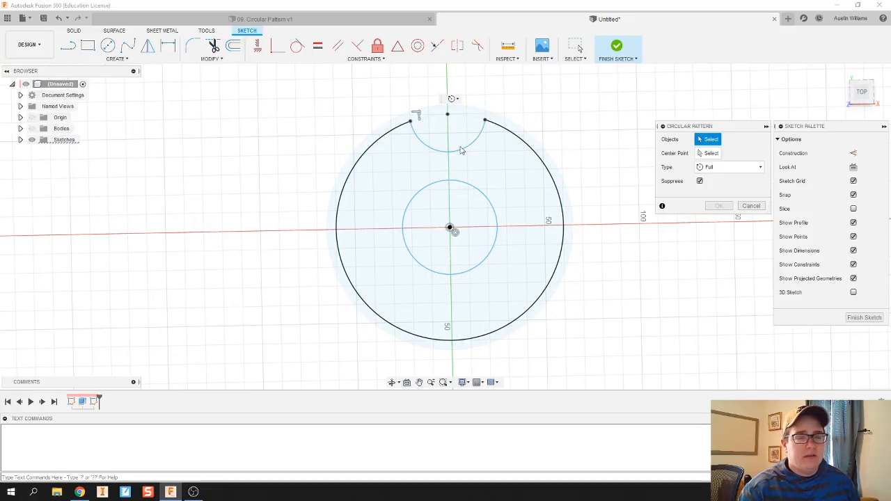
Step: Circular-pattern the notch arc about the circle centre with quantity 5
click(448, 146)
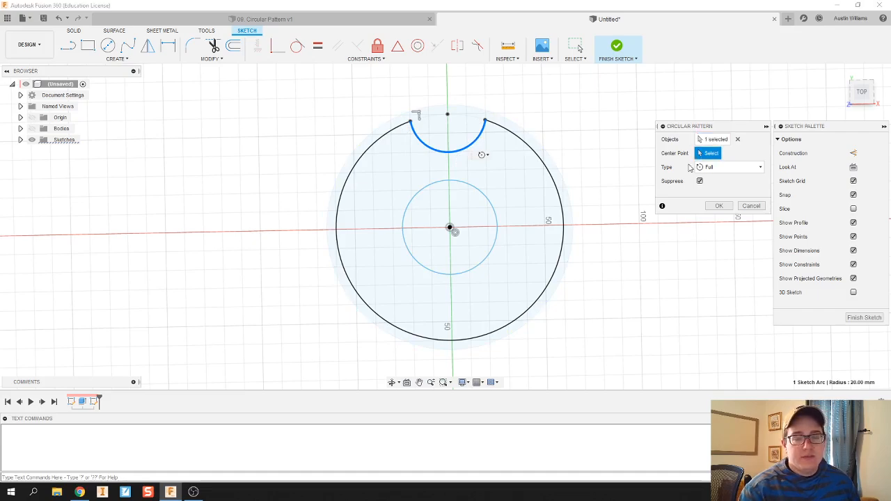
click(449, 230)
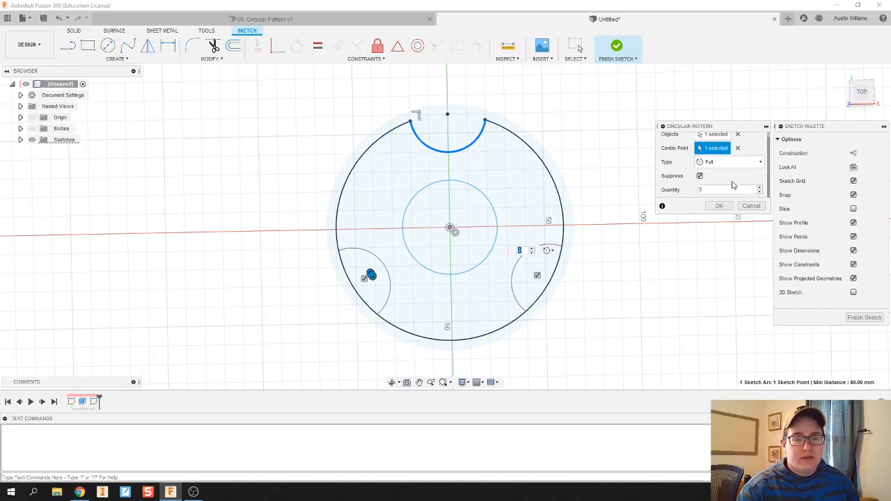
text(4)
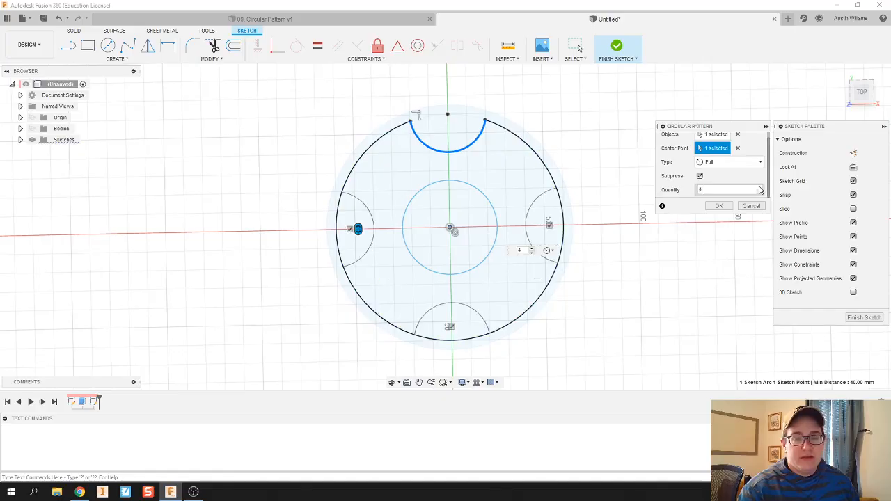
text(5)
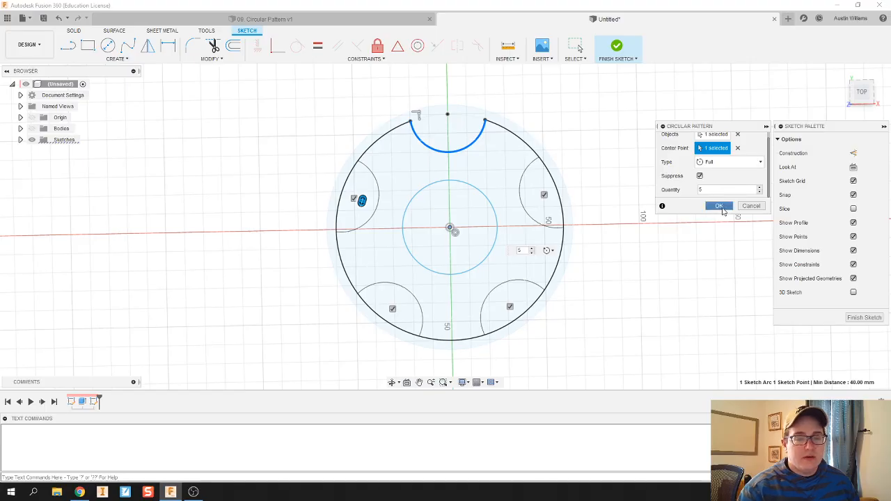
click(719, 206)
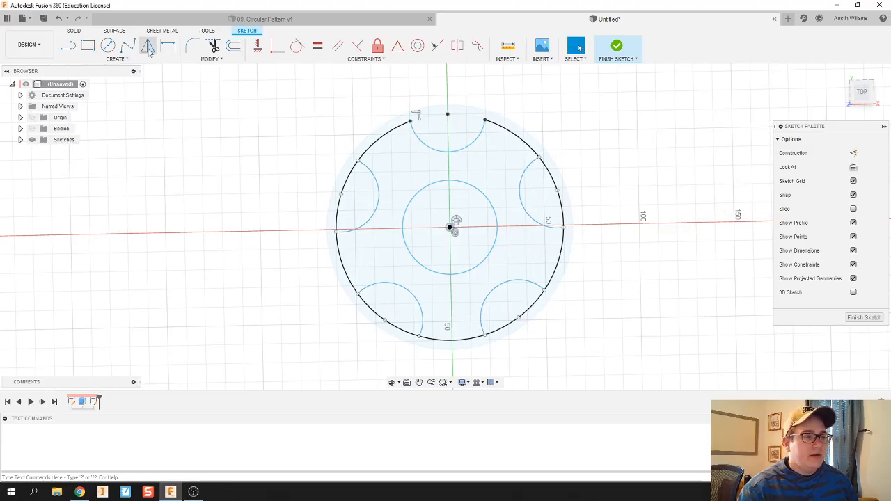
Step: Trim away the outer circle segments inside the patterned arcs, leaving five semicircular notches
click(198, 46)
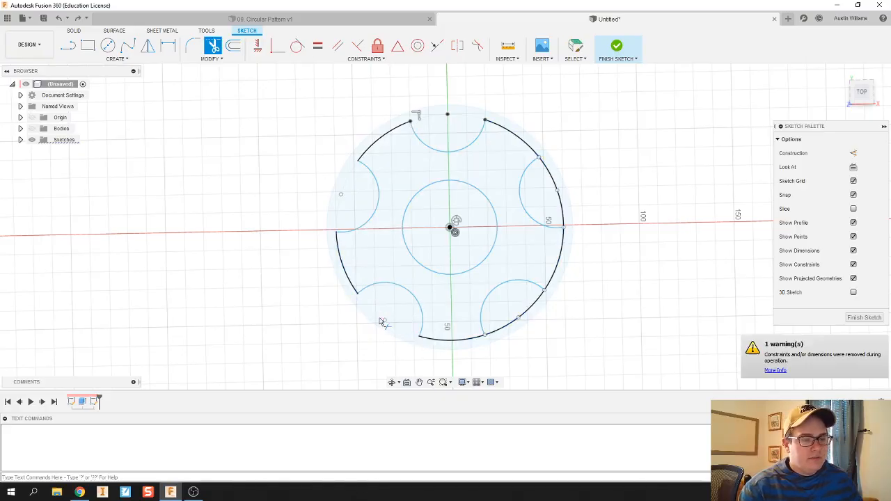
click(556, 192)
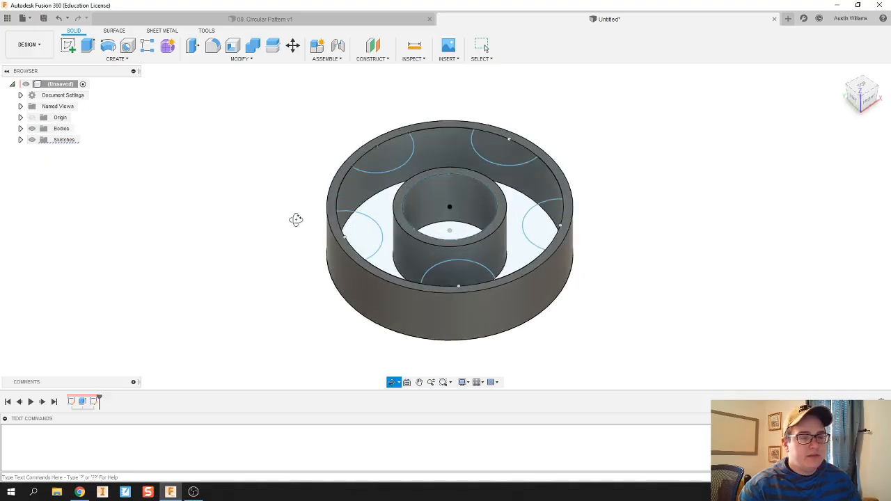
Step: Extrude the notched profile 10 mm into one solid wheel and select the whole body
click(86, 47)
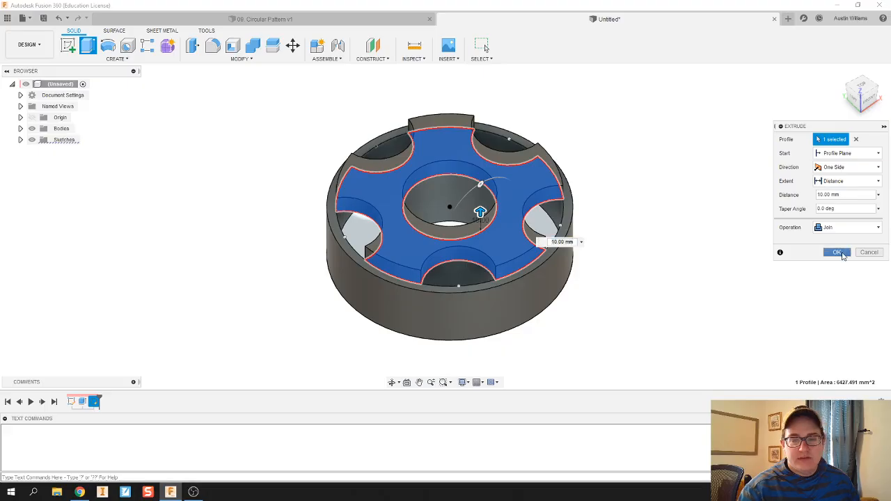
click(836, 252)
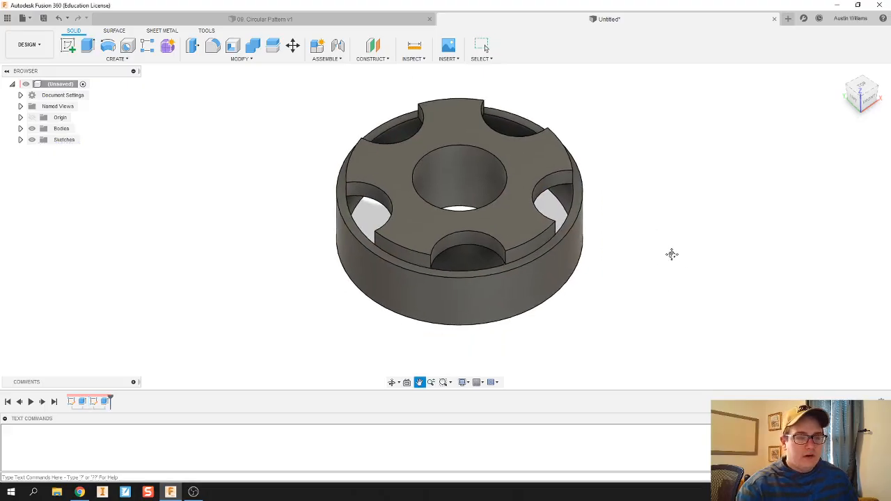
drag(671, 254, 665, 234)
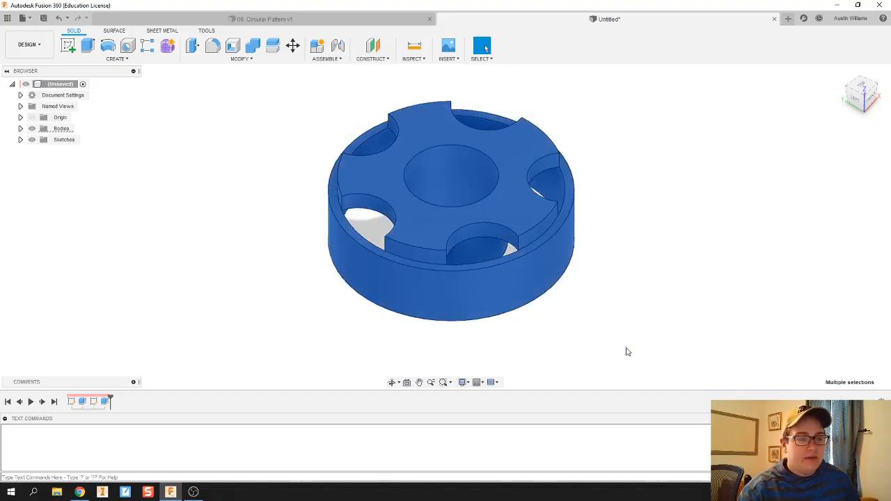
Step: Apply ABS Plastic from the physical material library to the wheel body
right_click(448, 209)
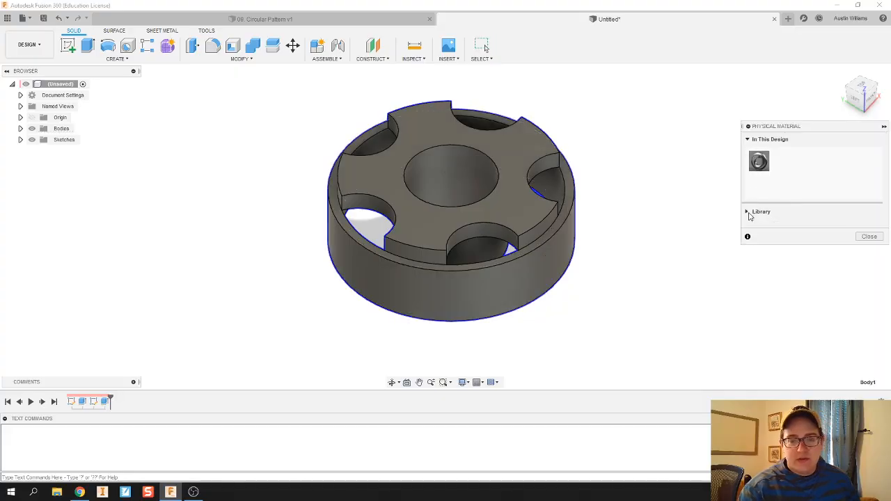
click(746, 212)
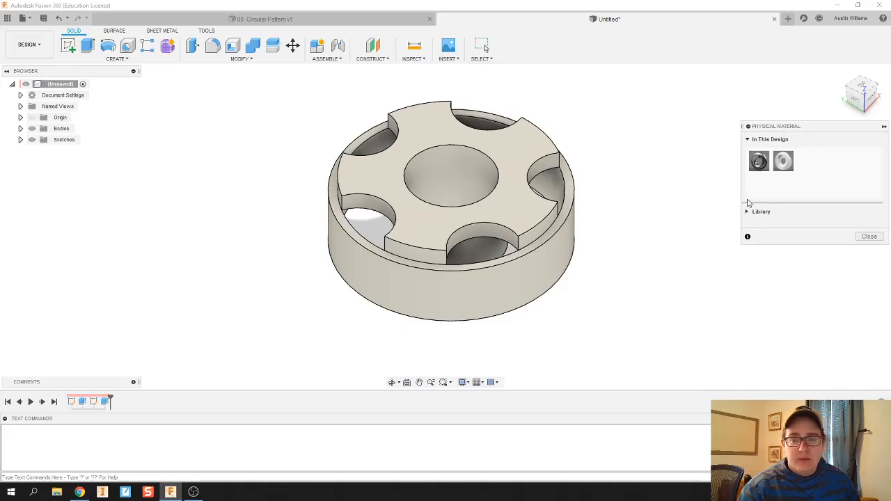
mouse_move(669, 219)
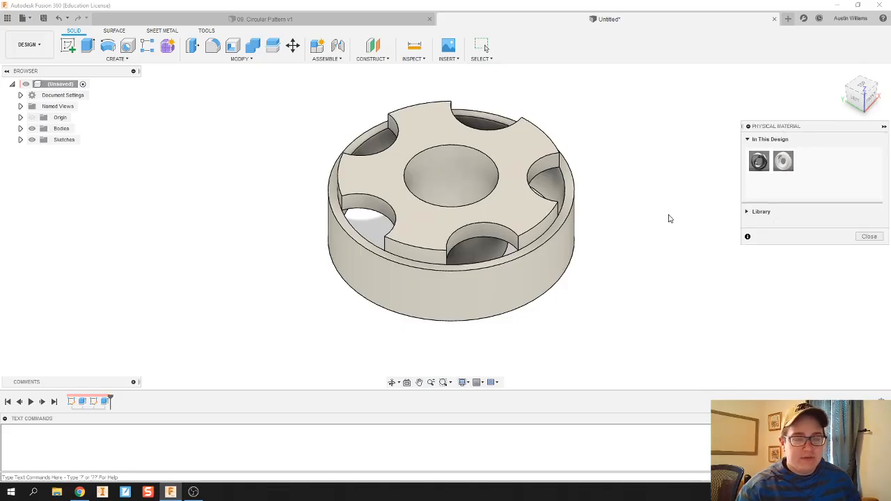
mouse_move(638, 215)
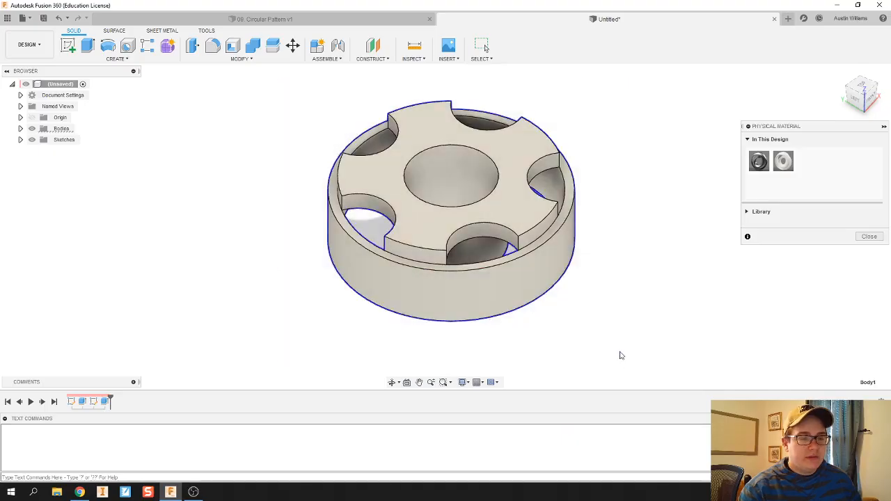
Step: Search the appearance library for 'stl' to find a steel finish for the wheel body
click(869, 237)
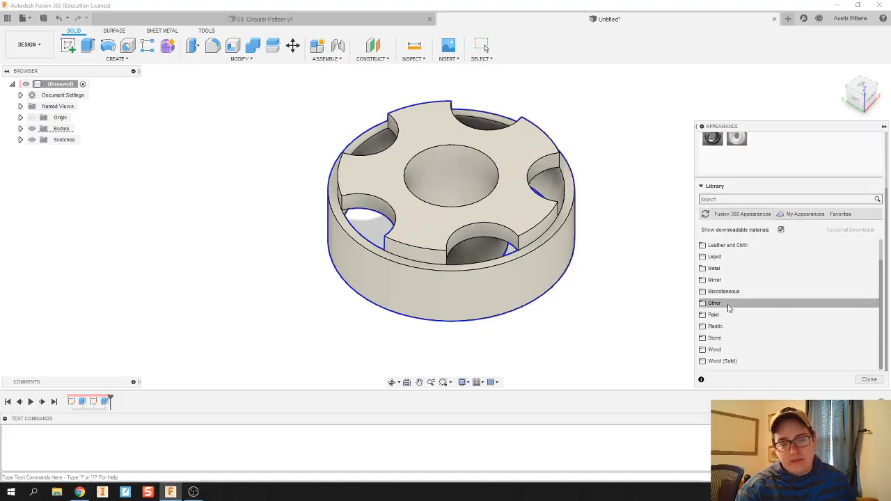
click(787, 199)
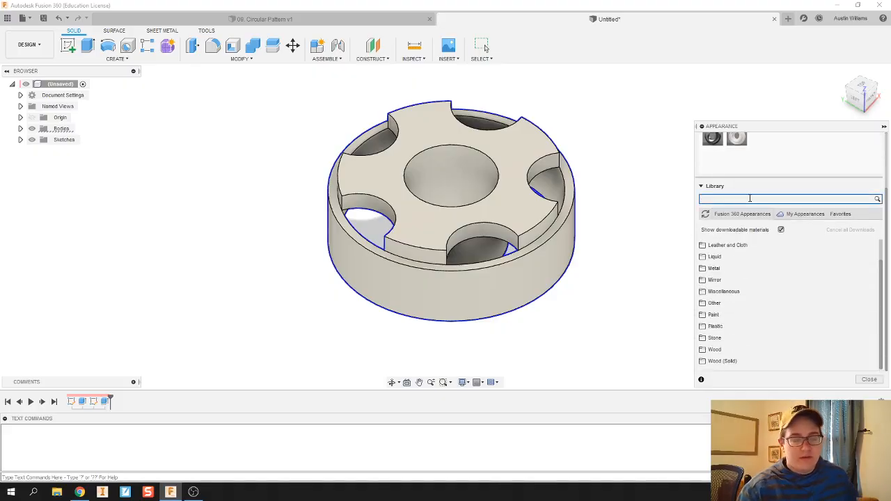
text(stl)
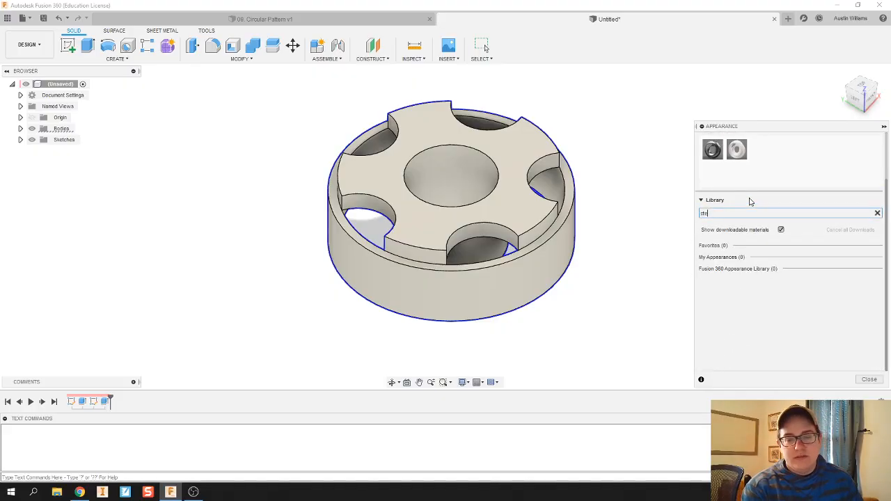